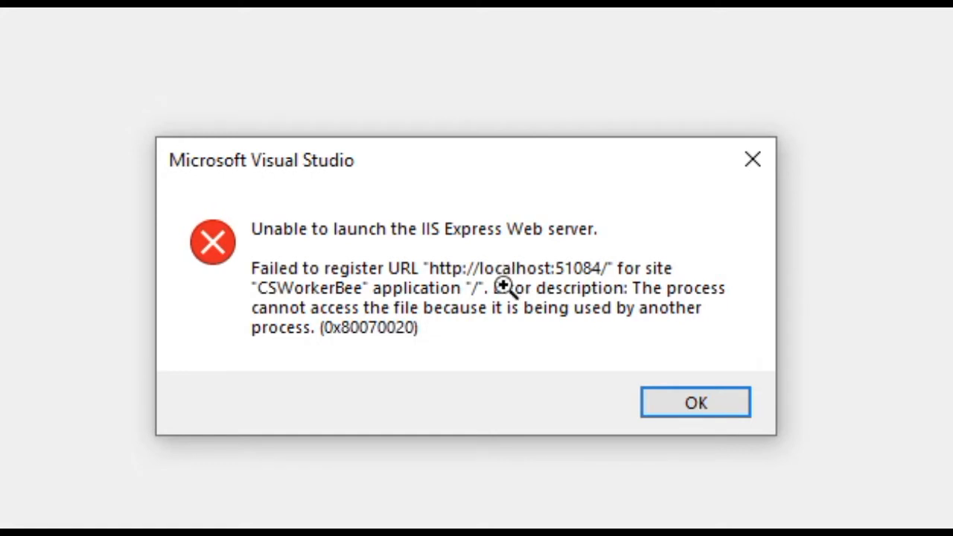
mouse_move(500, 322)
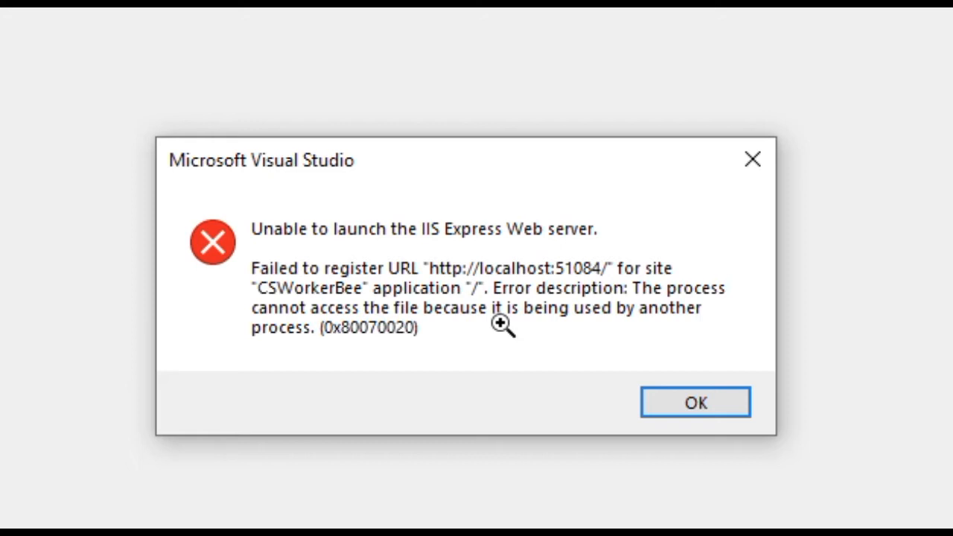
mouse_move(350, 289)
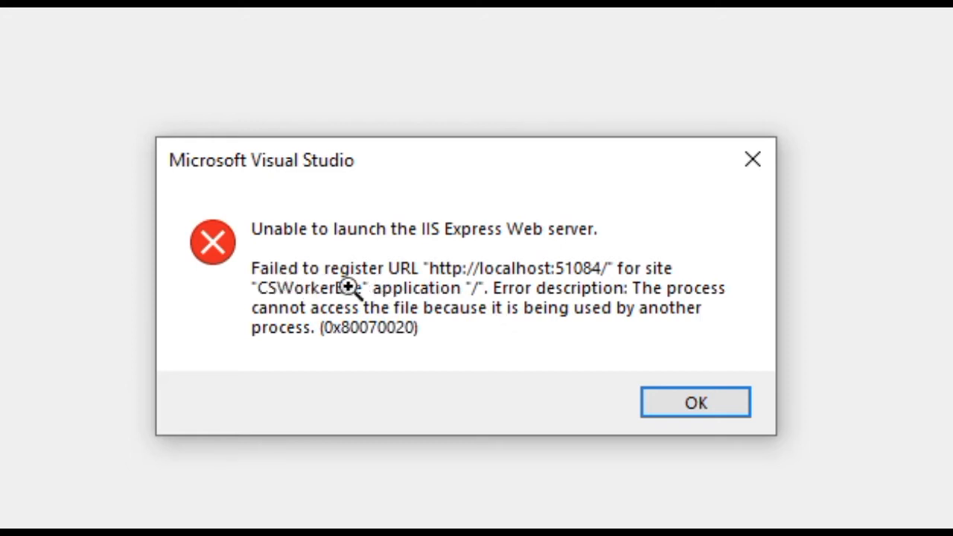
mouse_move(568, 279)
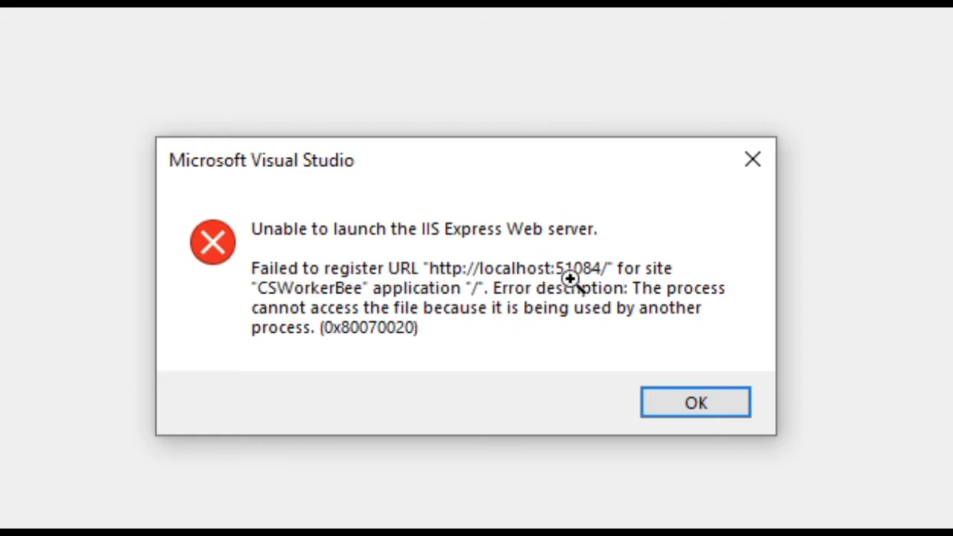
mouse_move(643, 286)
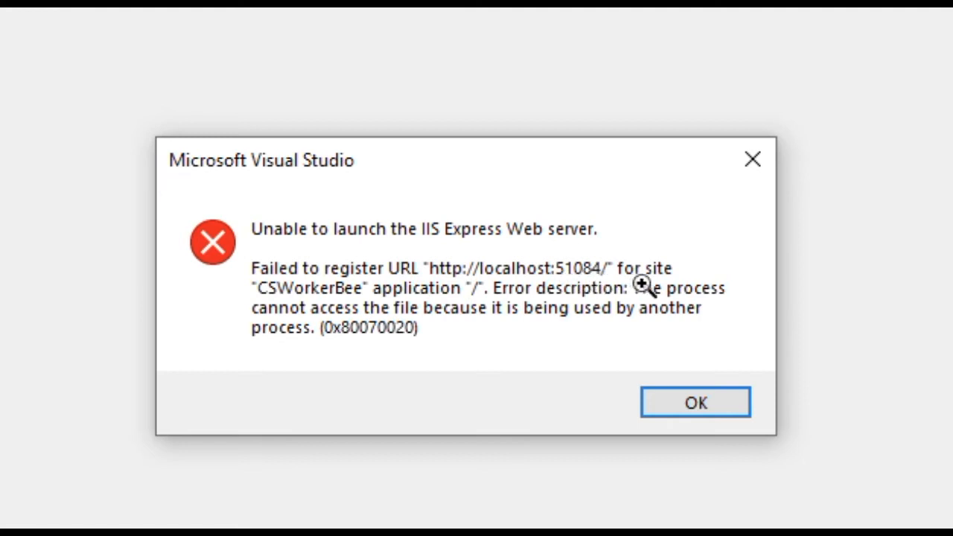
mouse_move(632, 298)
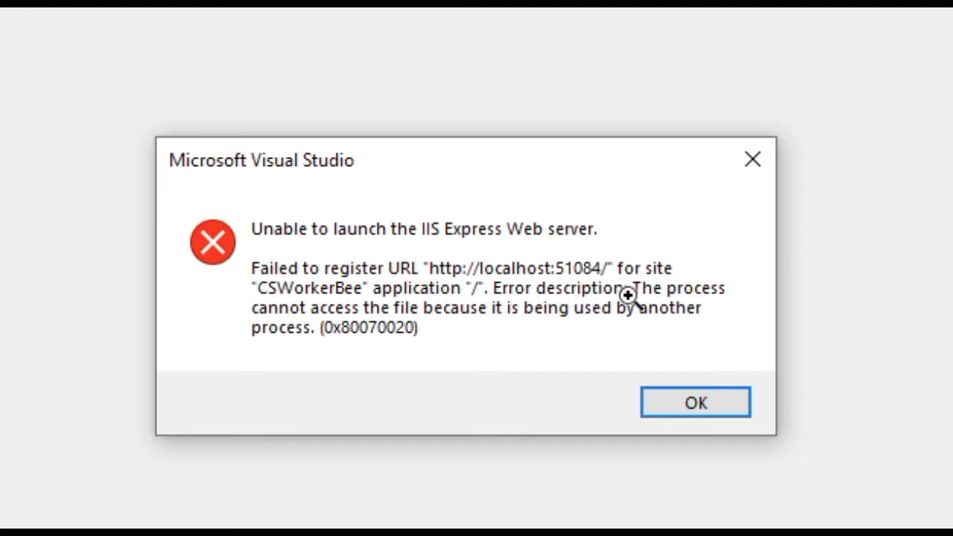
mouse_move(545, 319)
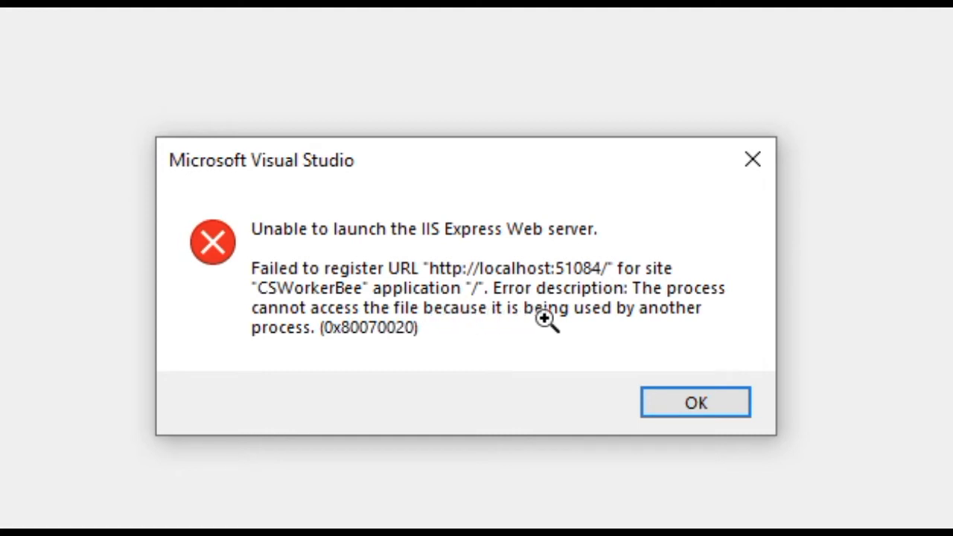
mouse_move(312, 361)
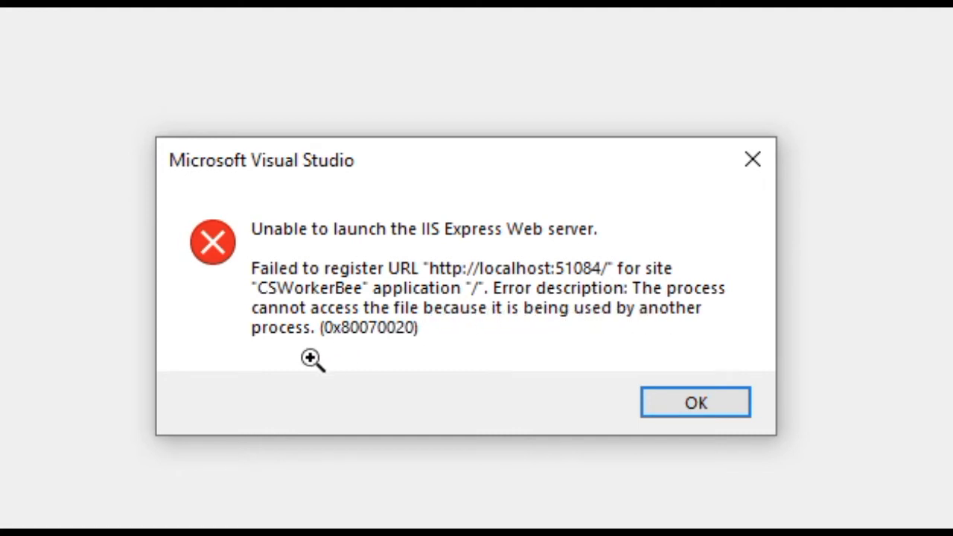
mouse_move(318, 351)
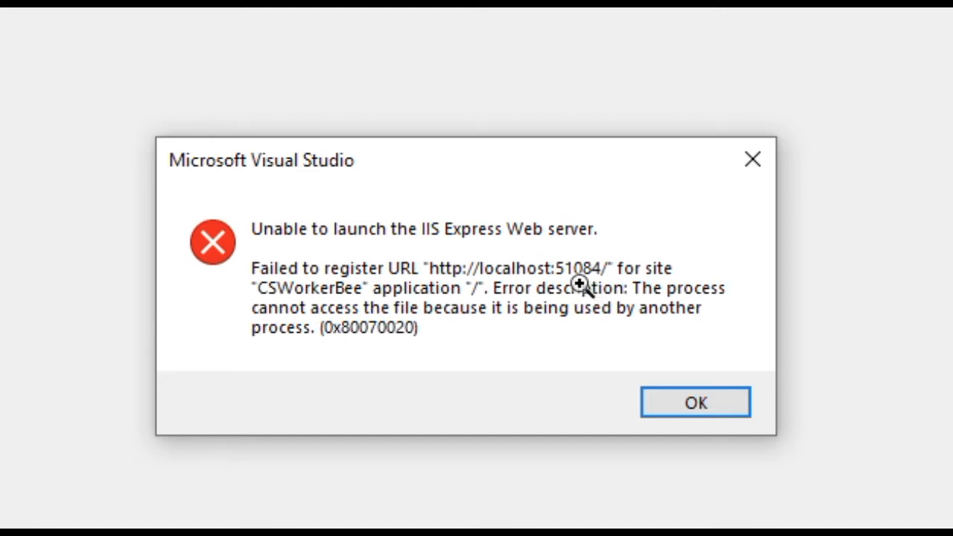
mouse_move(699, 339)
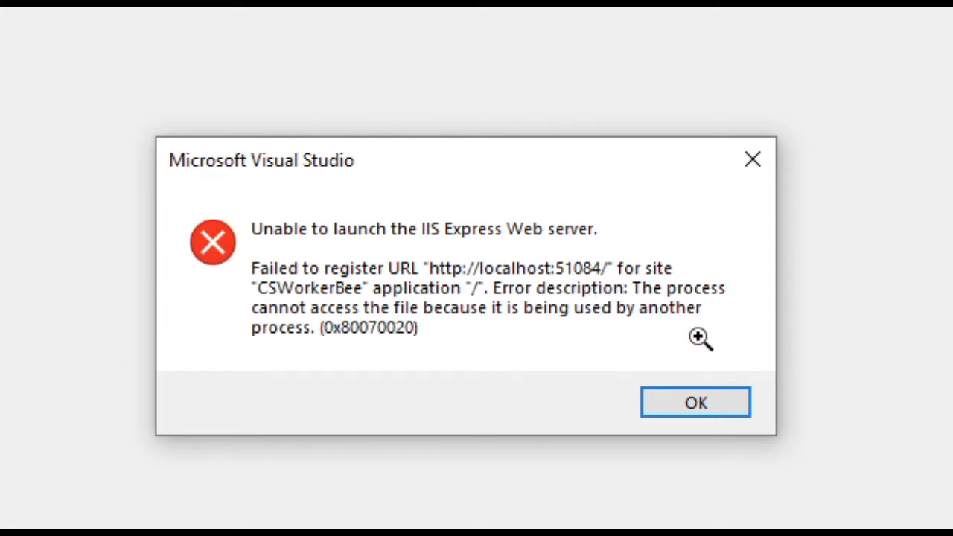
Step: Dismiss the 'Unable to launch the IIS Express Web server' error for CSWorkerBee
click(694, 402)
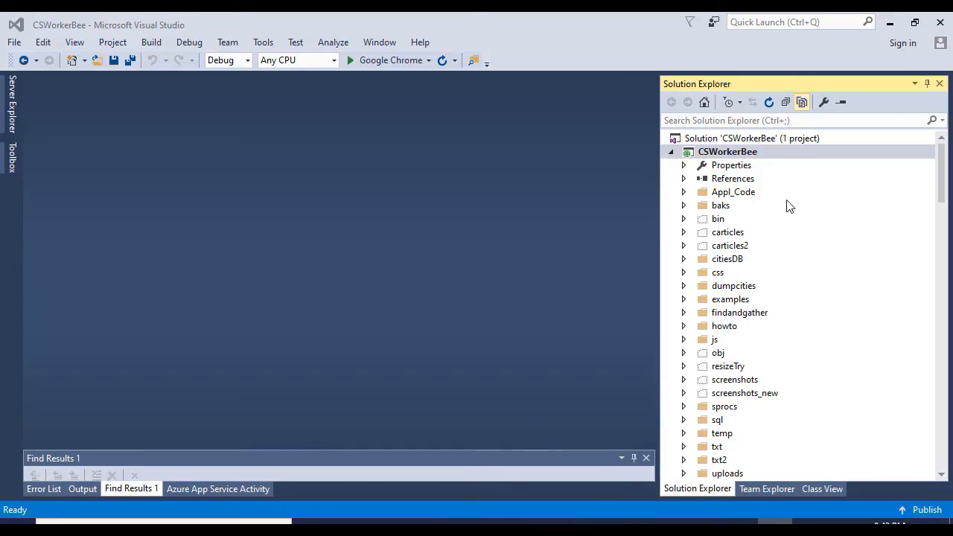
Step: Open the CSWorkerBee project's Properties from Solution Explorer
right_click(736, 152)
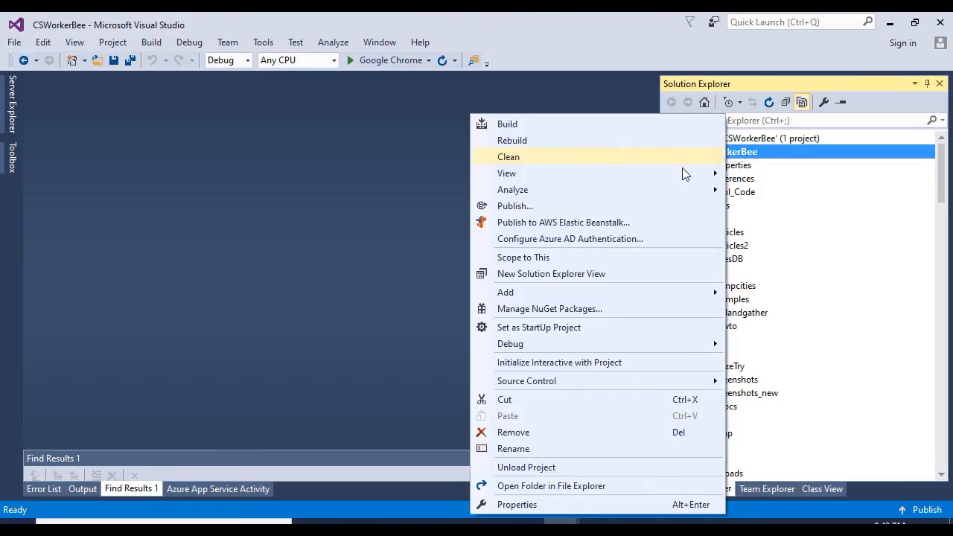
click(517, 503)
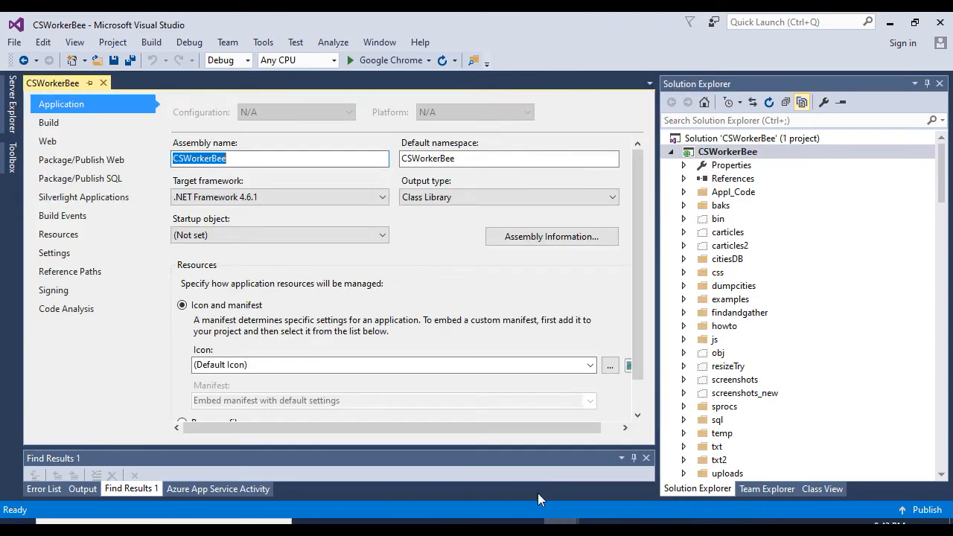
click(48, 140)
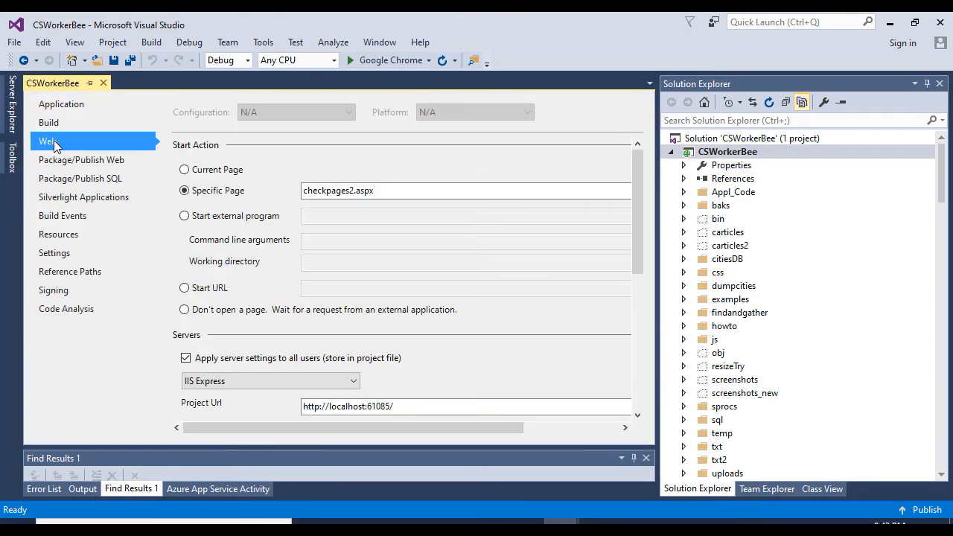
scroll(down, 3)
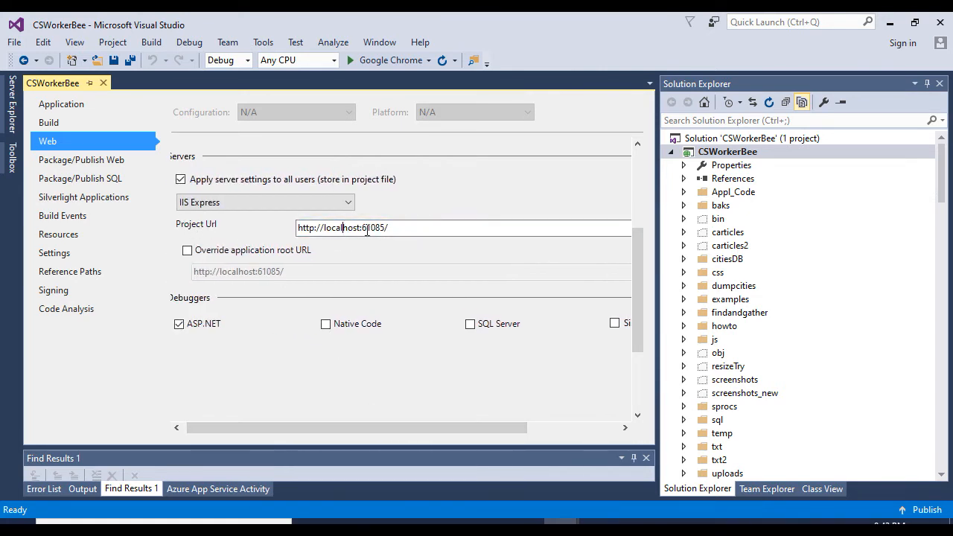
double_click(374, 228)
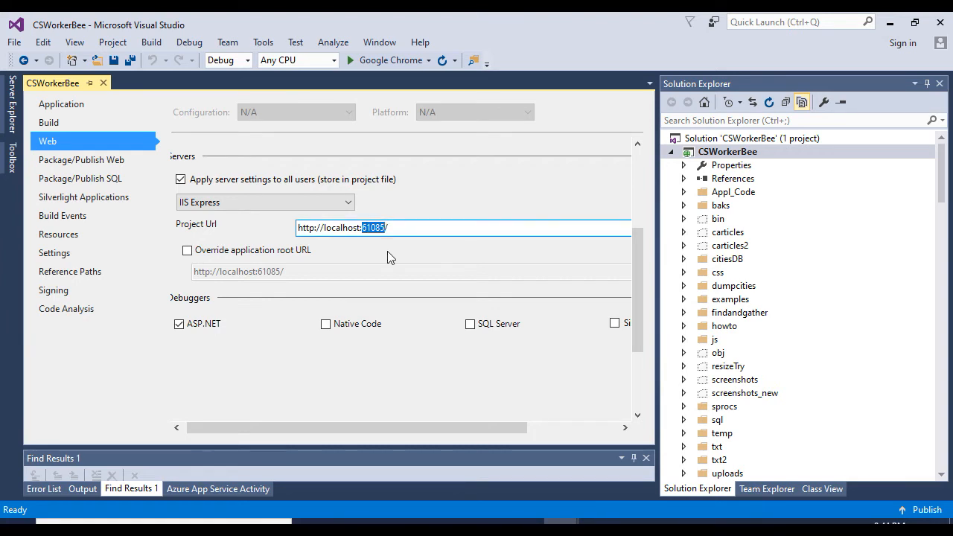
mouse_move(411, 328)
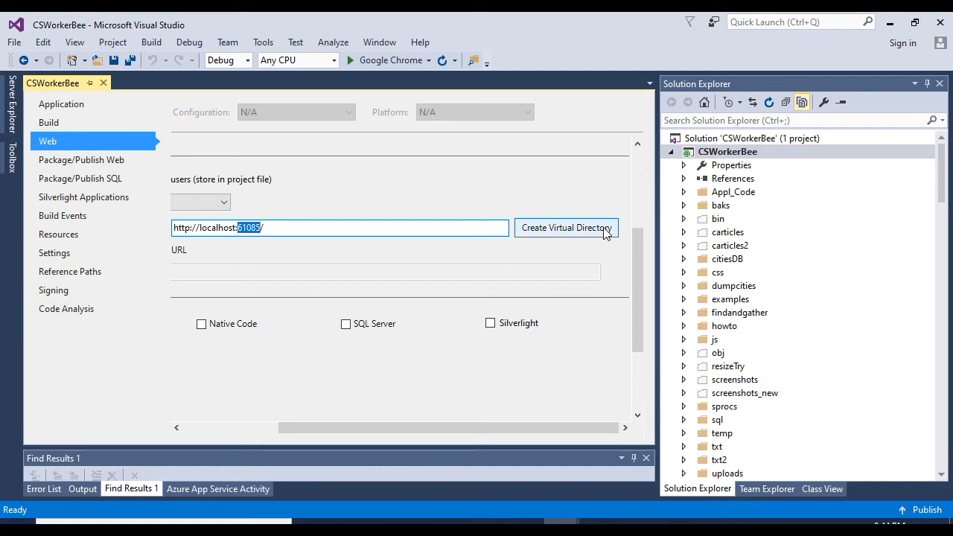
mouse_move(547, 187)
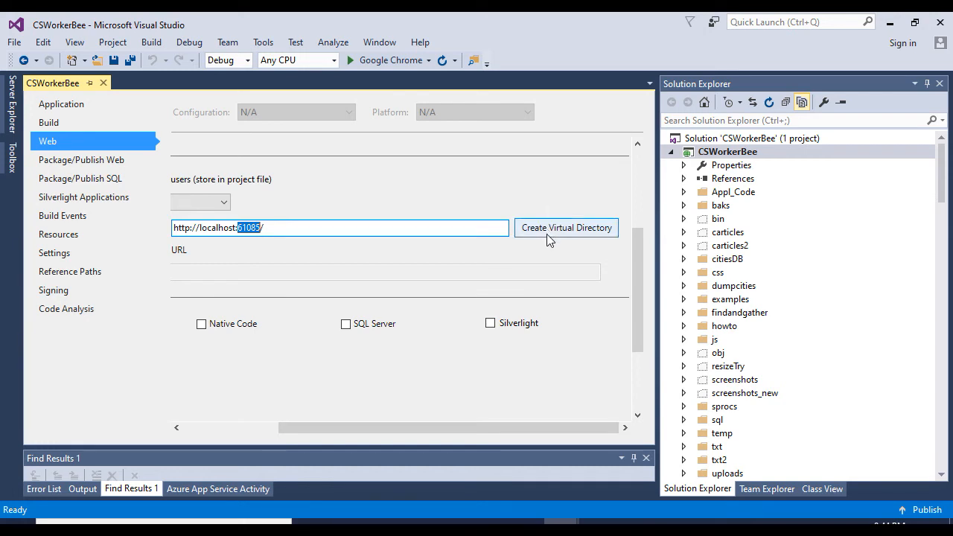
mouse_move(537, 250)
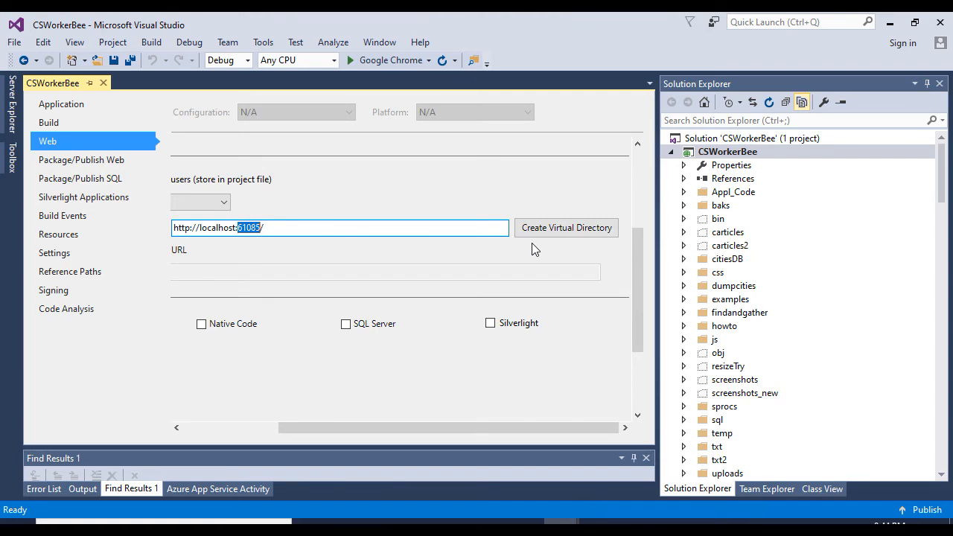
mouse_move(365, 259)
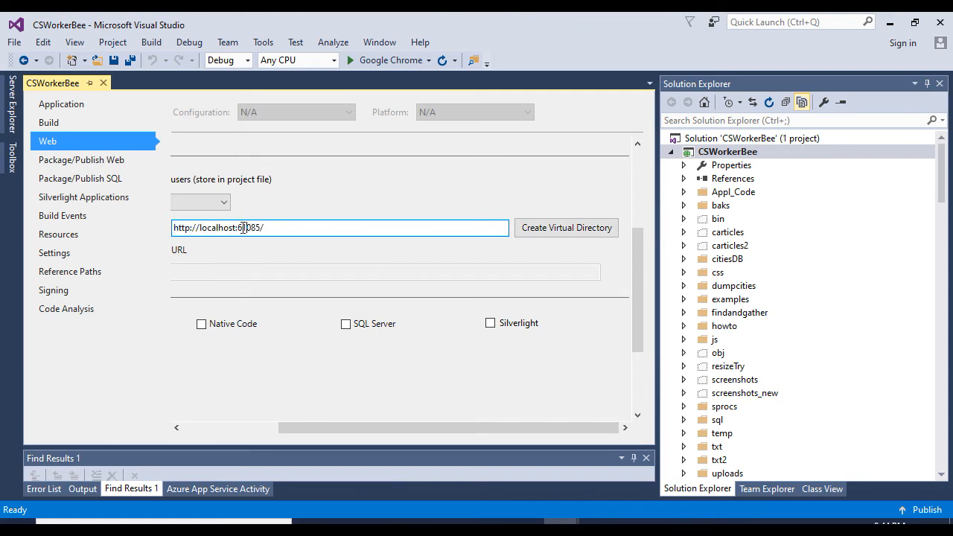
double_click(246, 227)
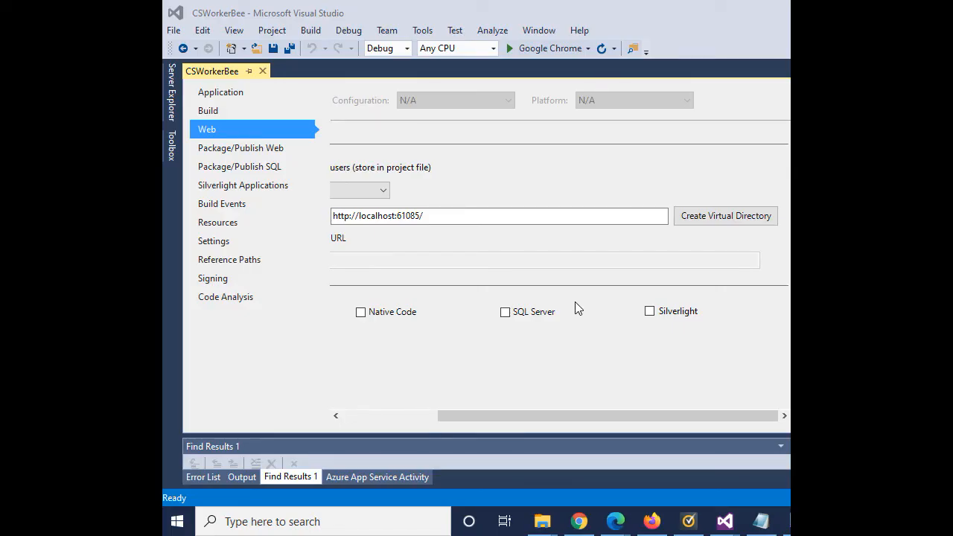
click(349, 30)
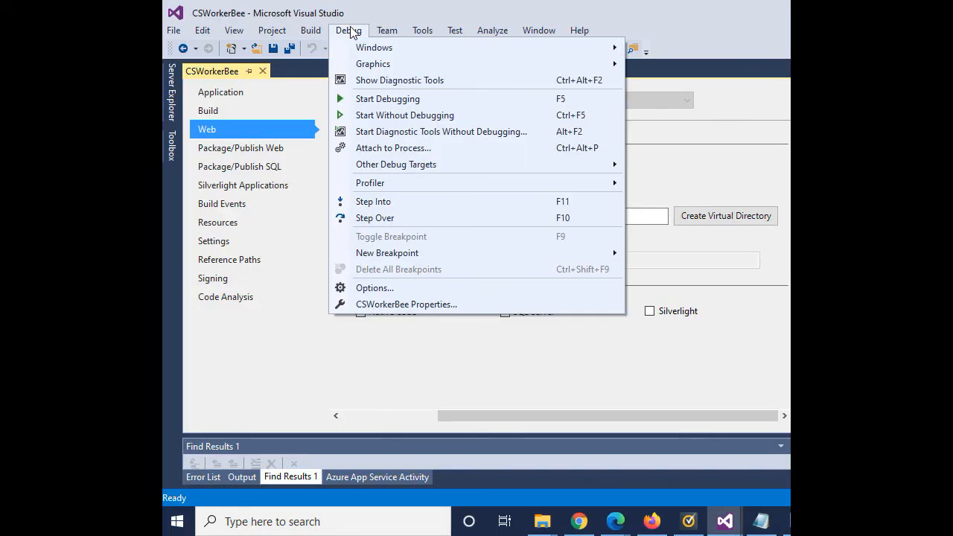
mouse_move(405, 115)
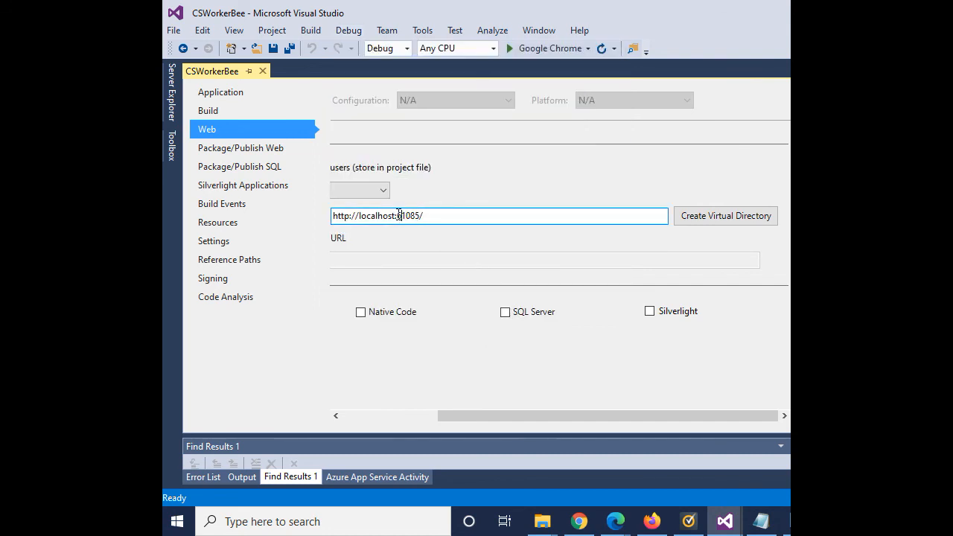
double_click(408, 214)
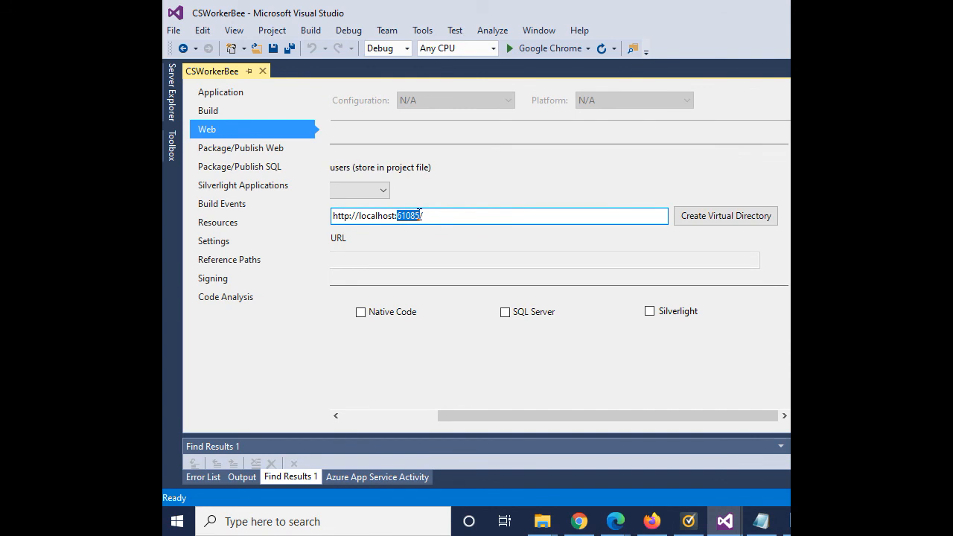